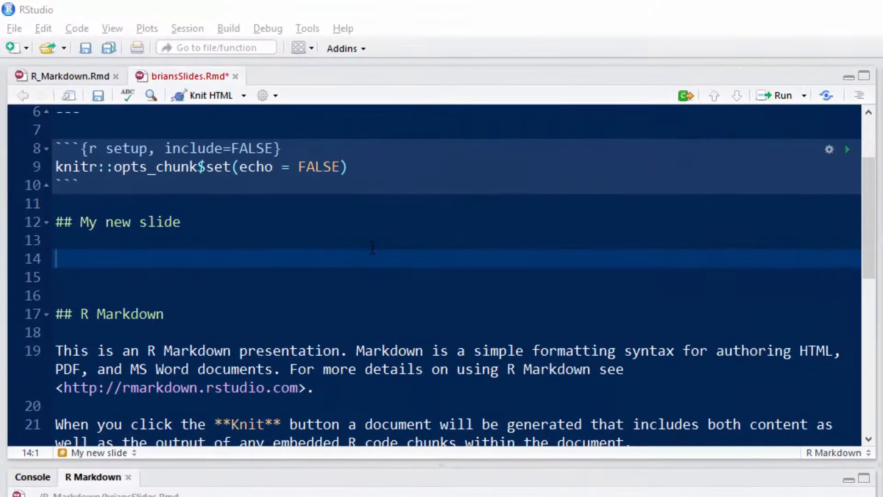
Add an R code chunk under '## My new slide' containing head(mtcars)
type("```")
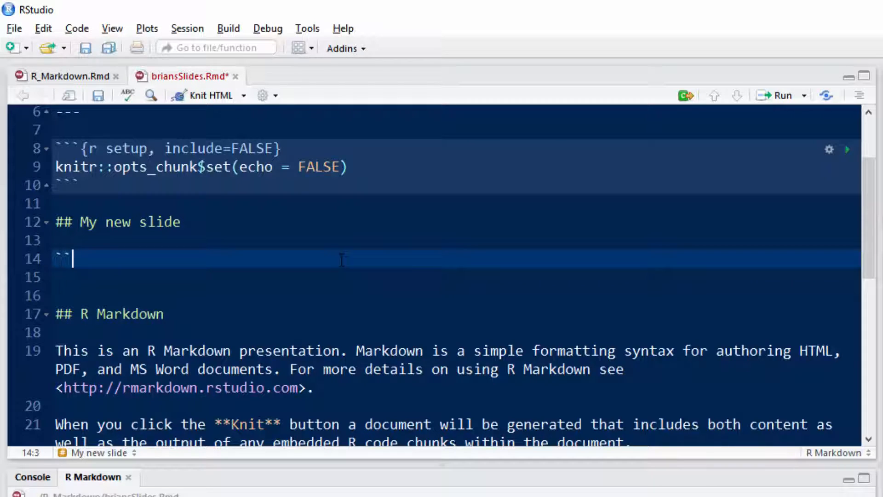
type("{")
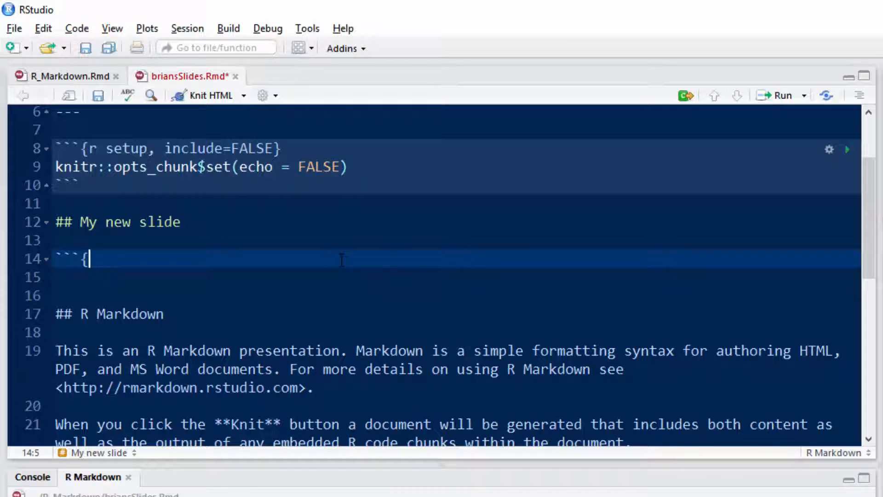
type("r")
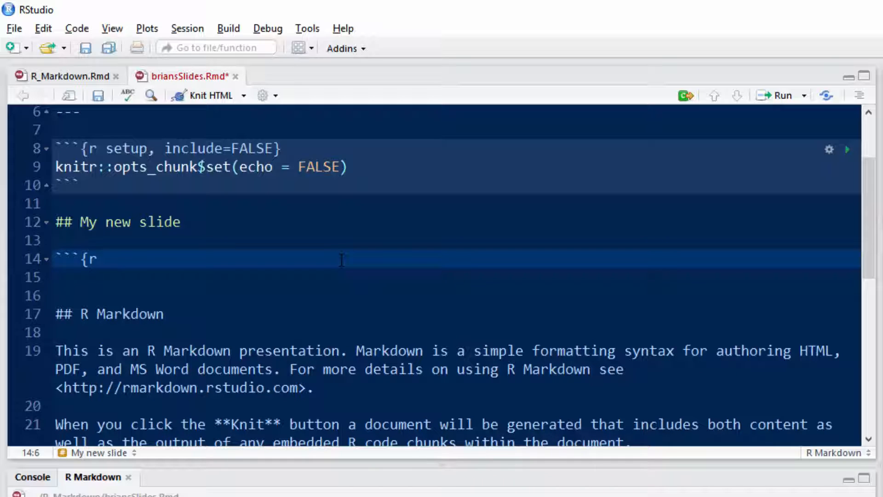
type("{")
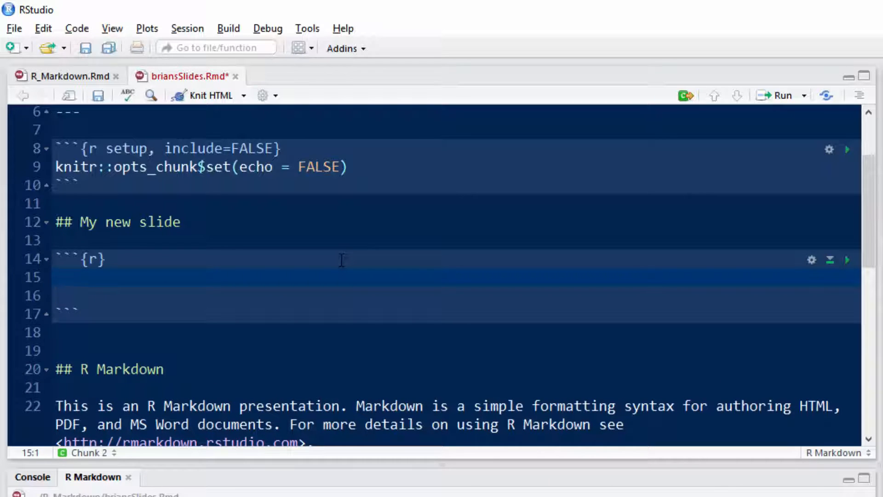
type("head(m")
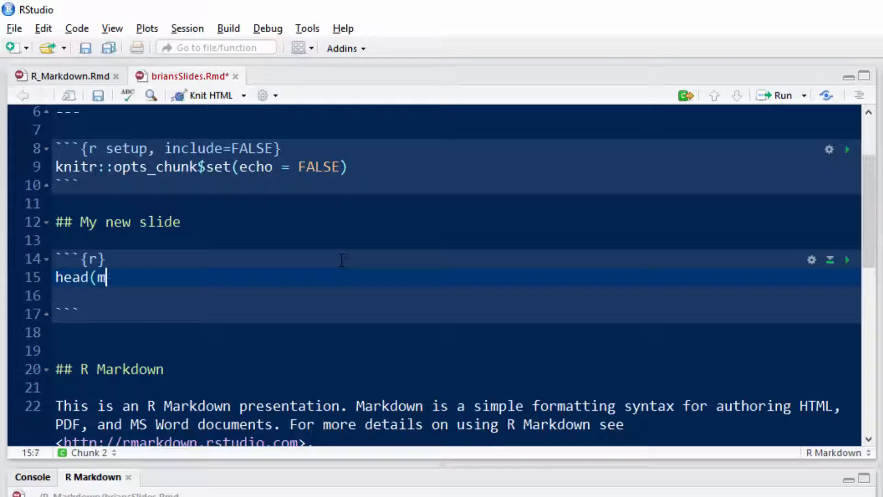
type("tcars)")
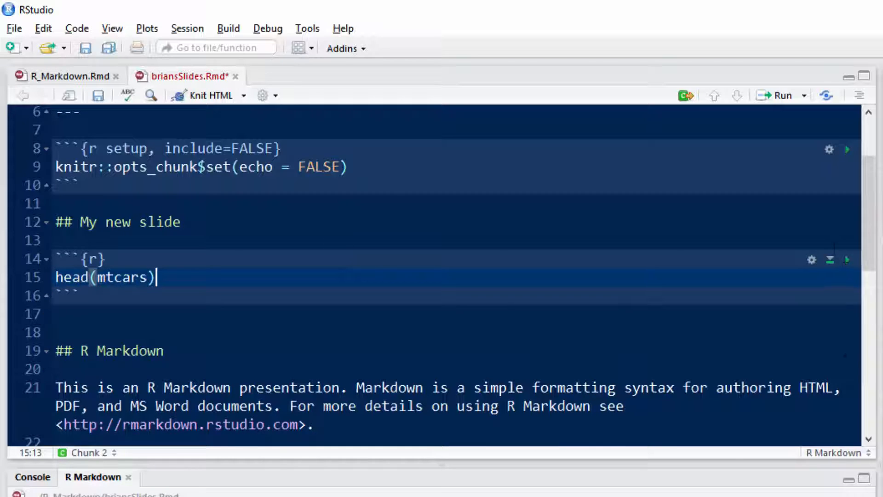
Knit the deck to HTML, view the head(mtcars) table on the slide, and close the preview
left_click(848, 260)
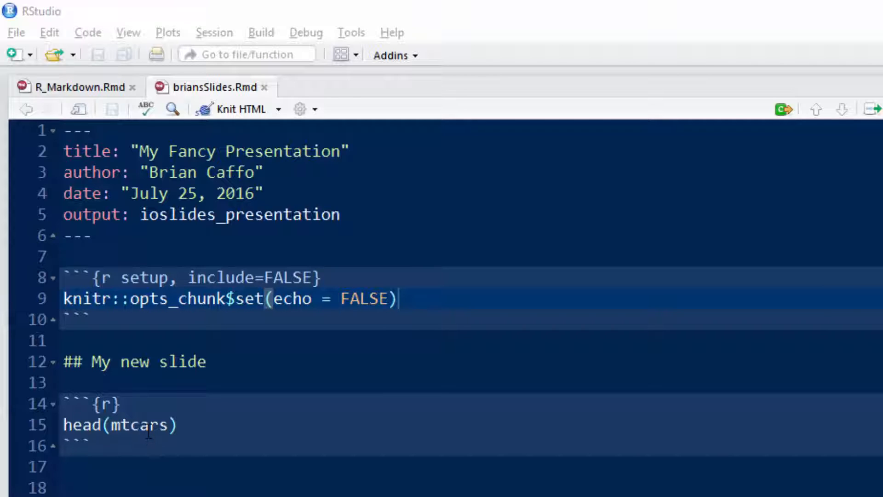
left_click(112, 404)
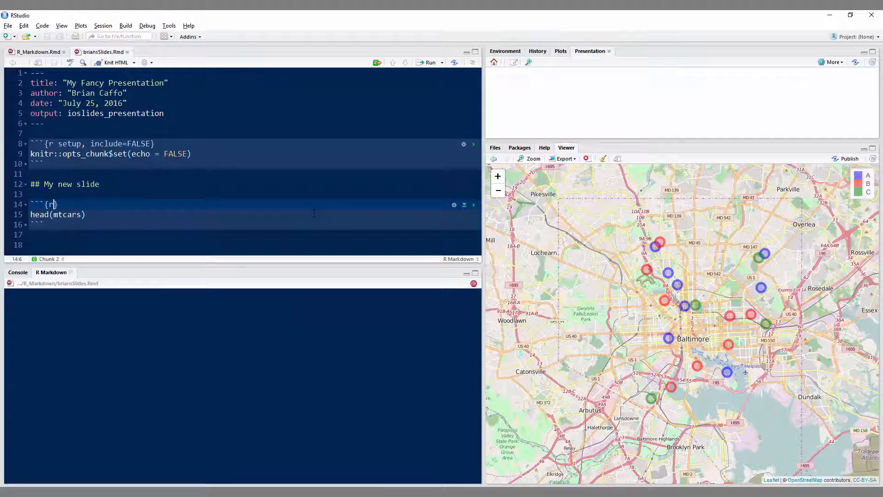
left_click(112, 62)
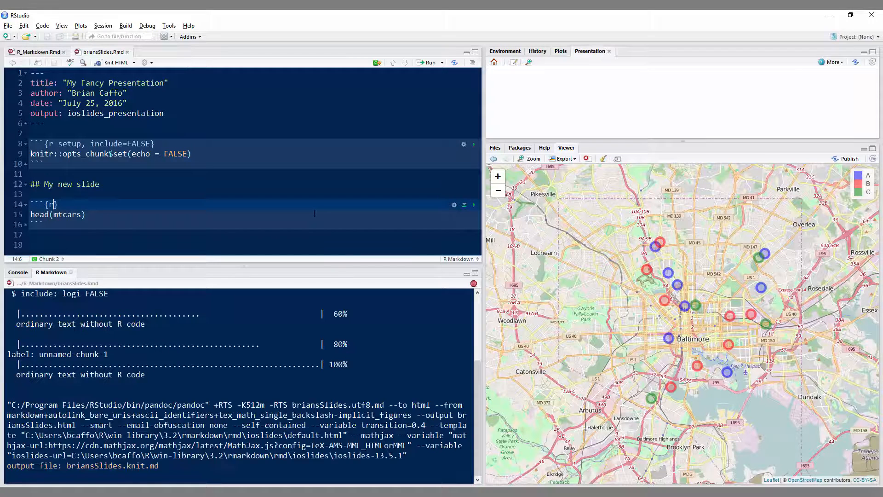
left_click(110, 62)
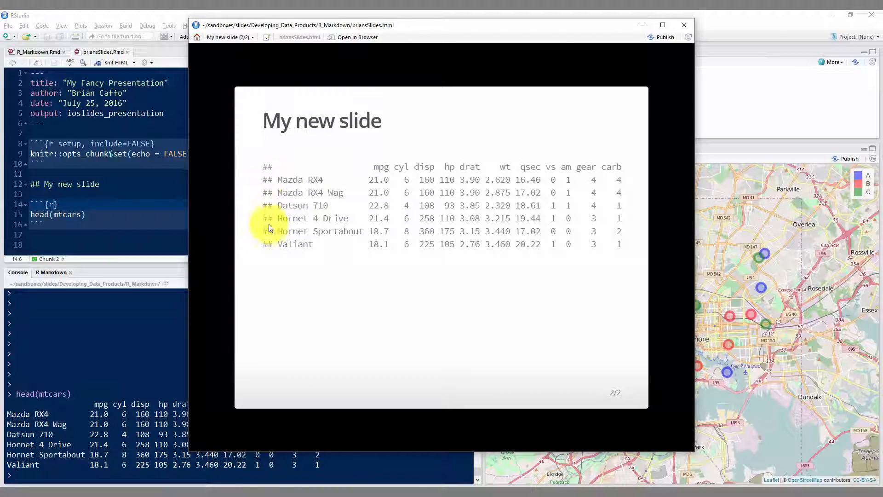
mouse_move(676, 46)
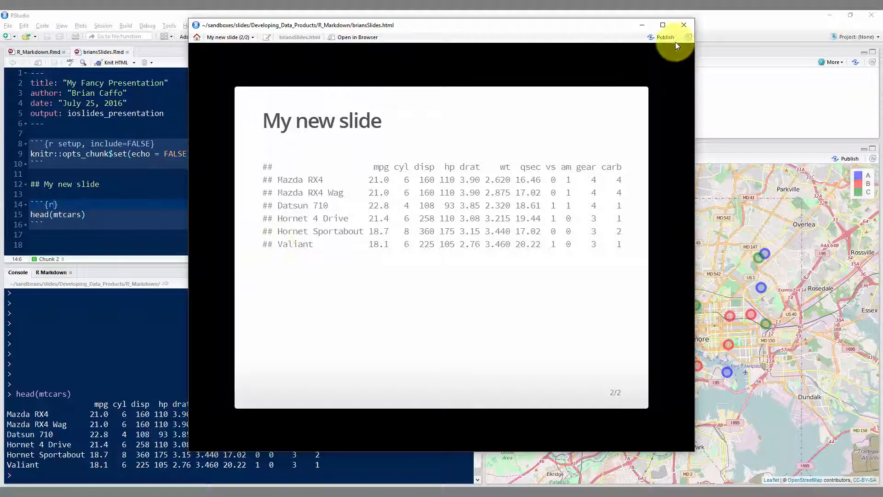
left_click(684, 25)
type(", co")
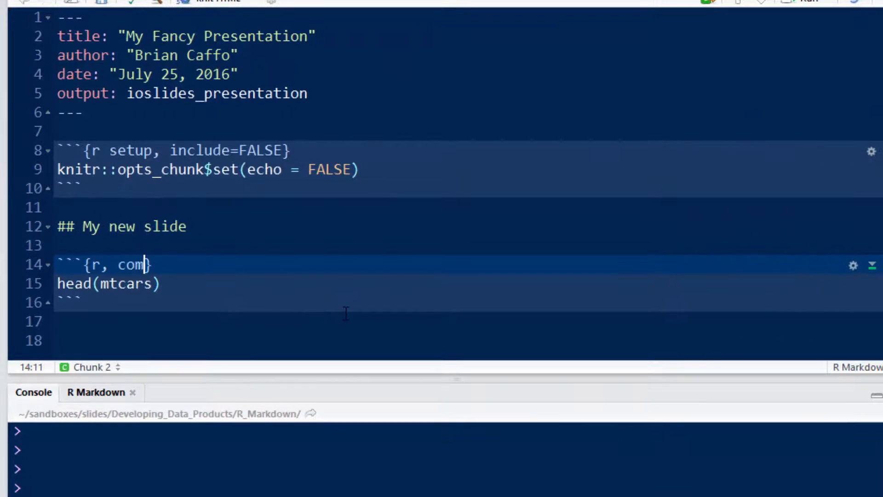
Give the chunk the option comment = "" and knit the slides again
type("ment = \"")
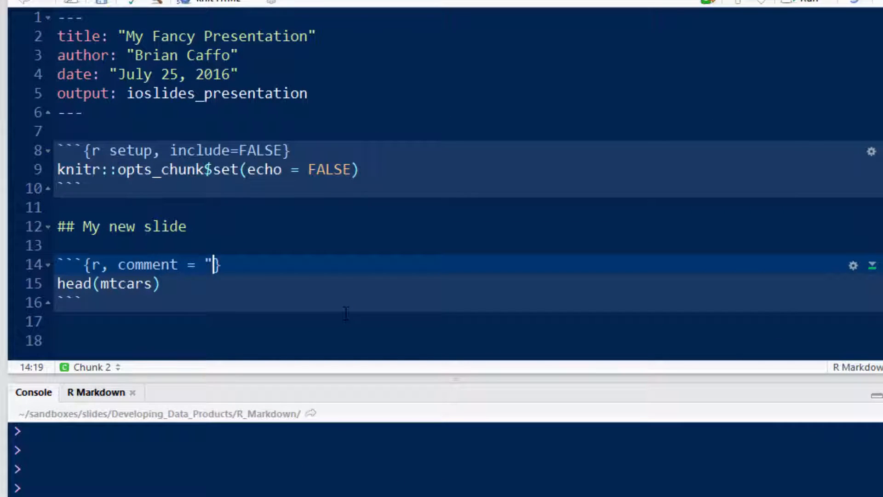
type("\"")
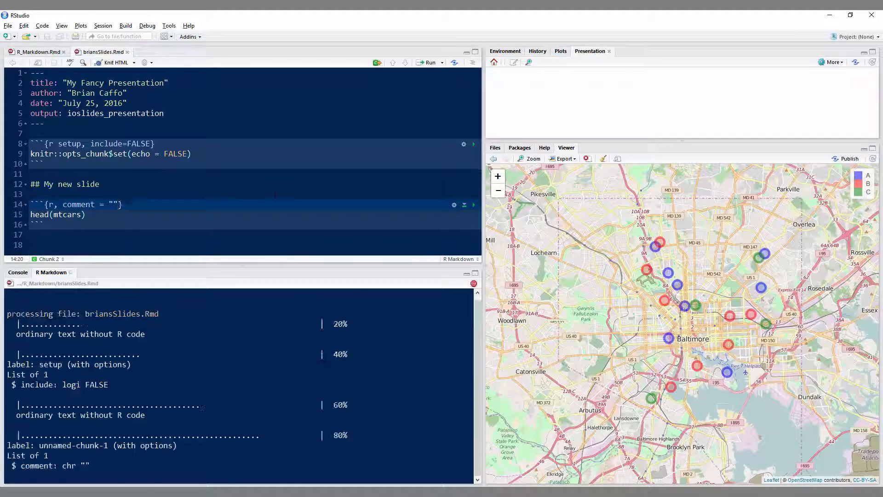
left_click(103, 62)
type(", ")
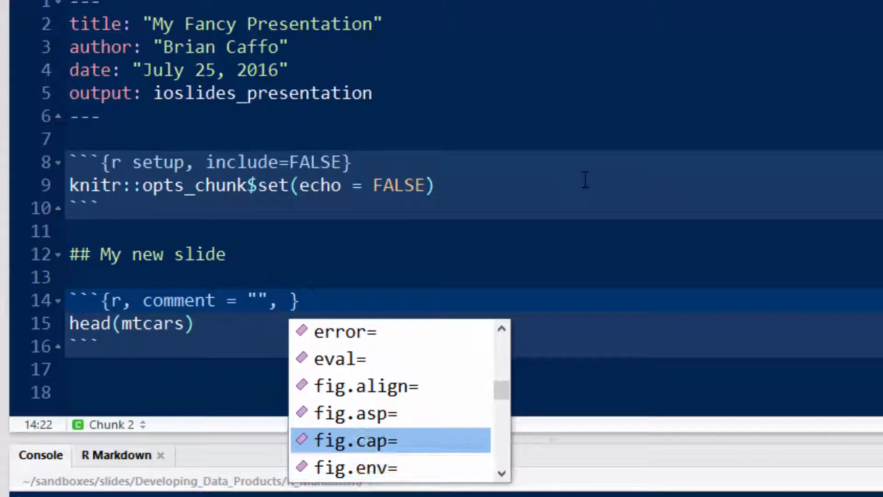
Add echo = TRUE to the chunk header via autocomplete
type("echo = TRUE")
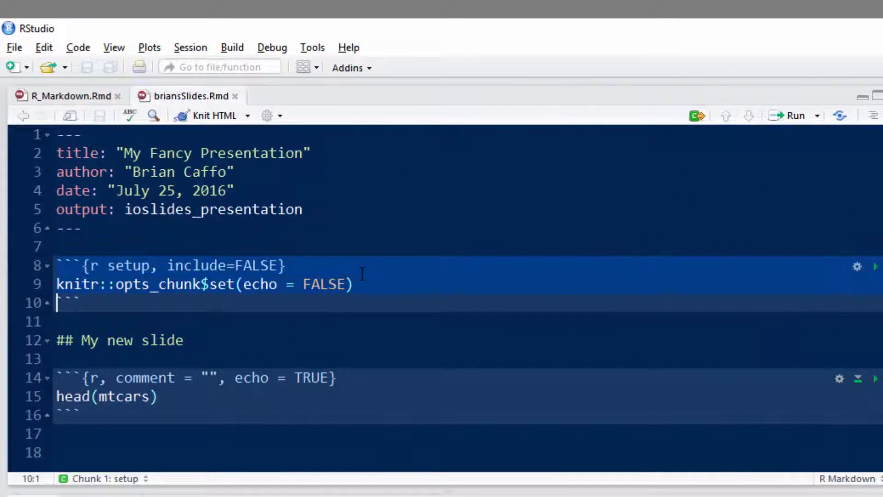
Delete the knitr setup chunk and remove ', echo = TRUE' from the chunk header
key("Delete")
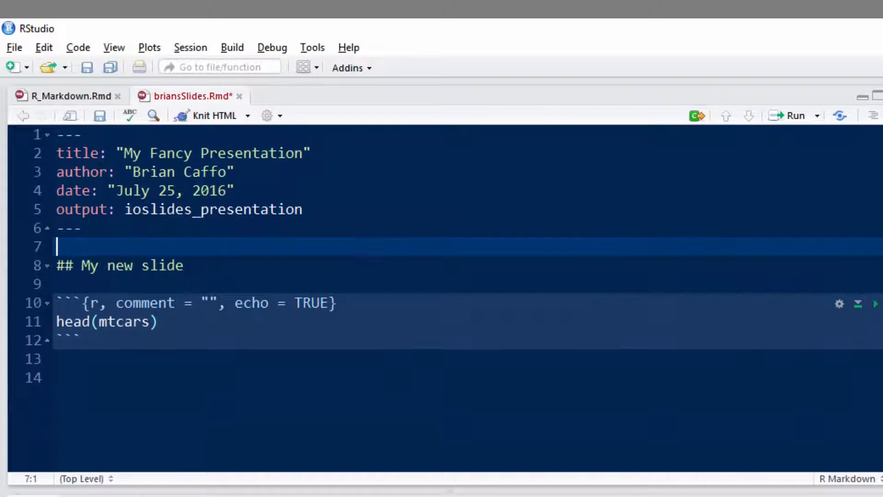
left_click(219, 303)
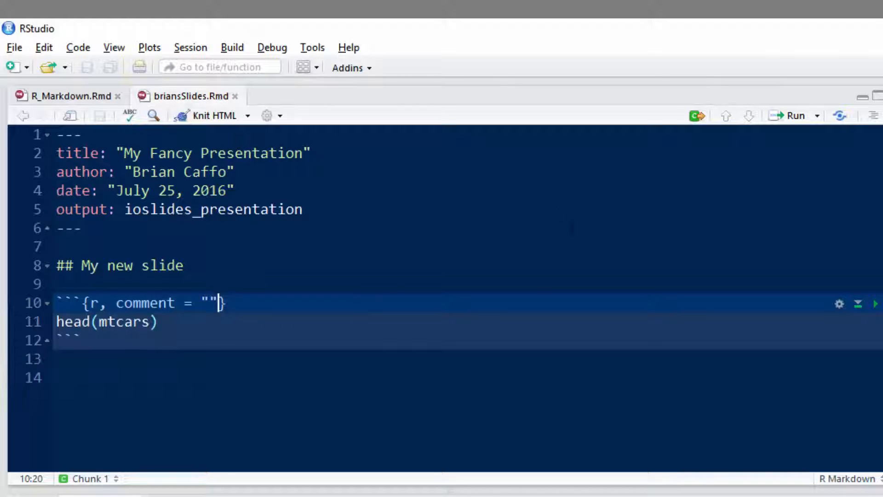
left_click(213, 115)
type(", ")
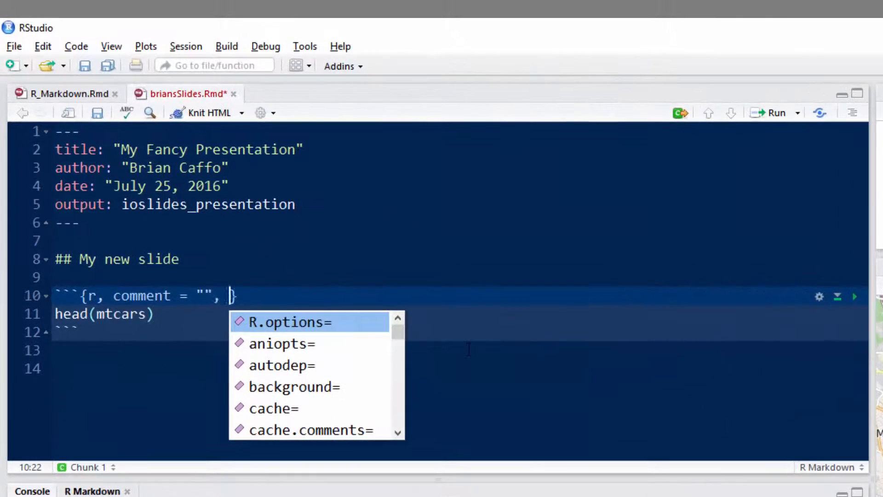
Set eval = FALSE in the chunk header and knit to show head(mtcars) as unevaluated code
type("eval")
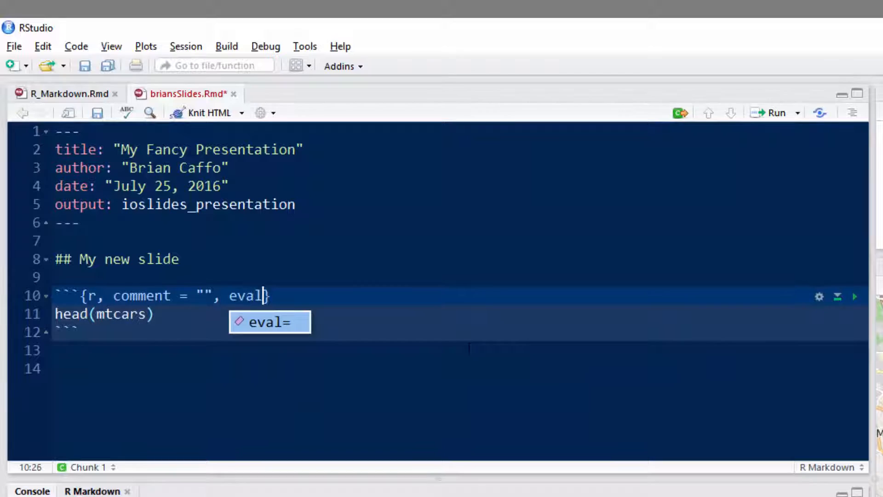
type("= FALSE")
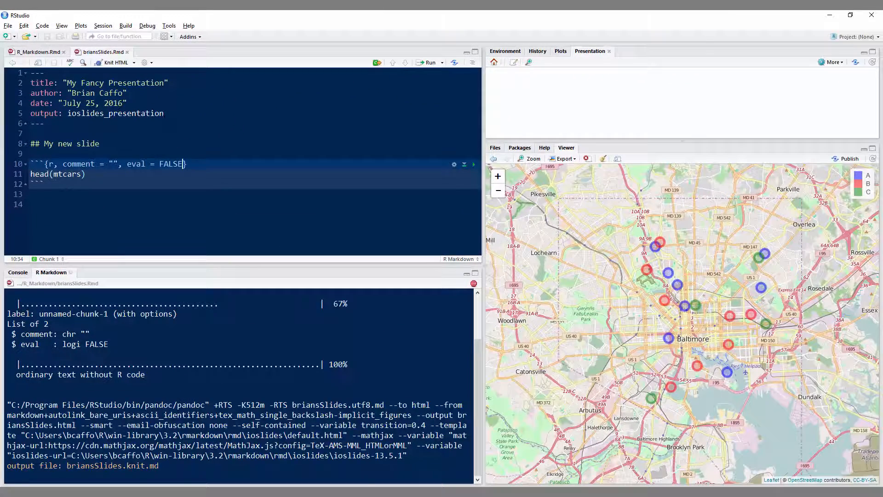
left_click(106, 62)
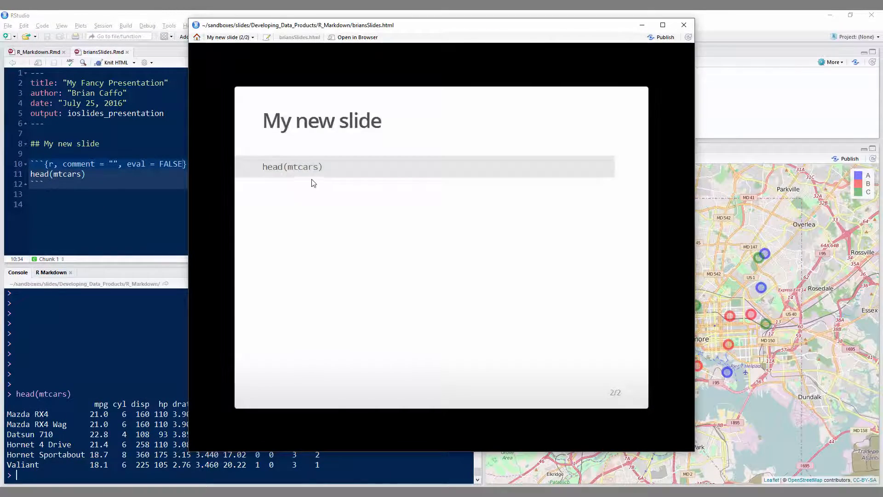
mouse_move(308, 212)
type(", ")
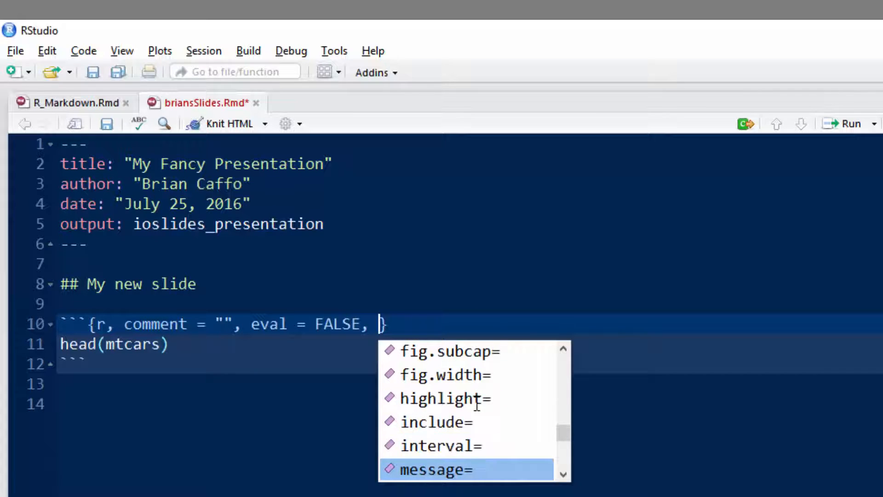
scroll("down", 3)
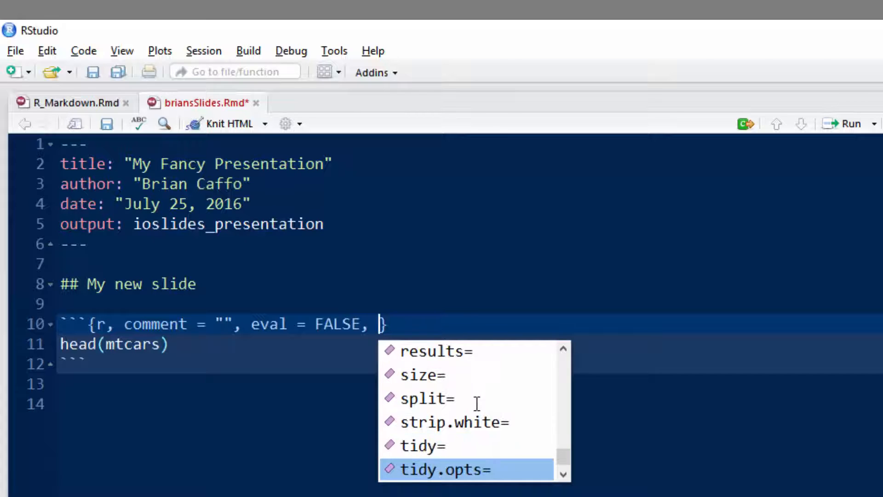
key("Escape")
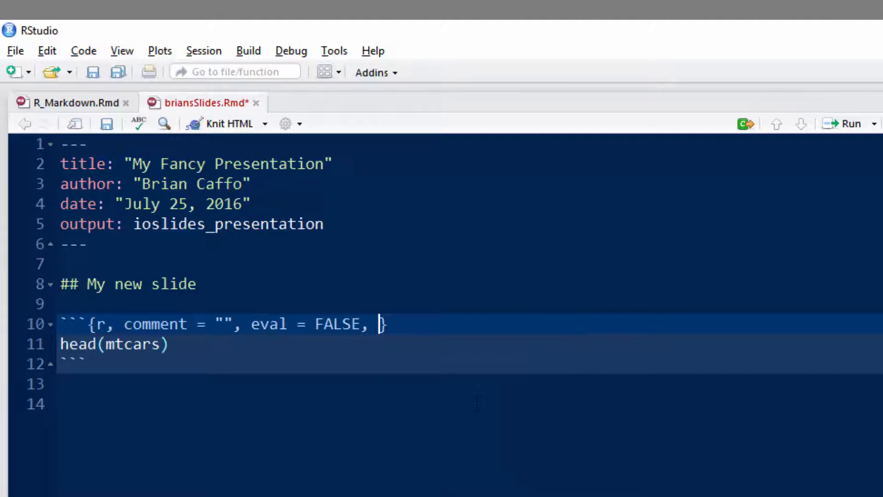